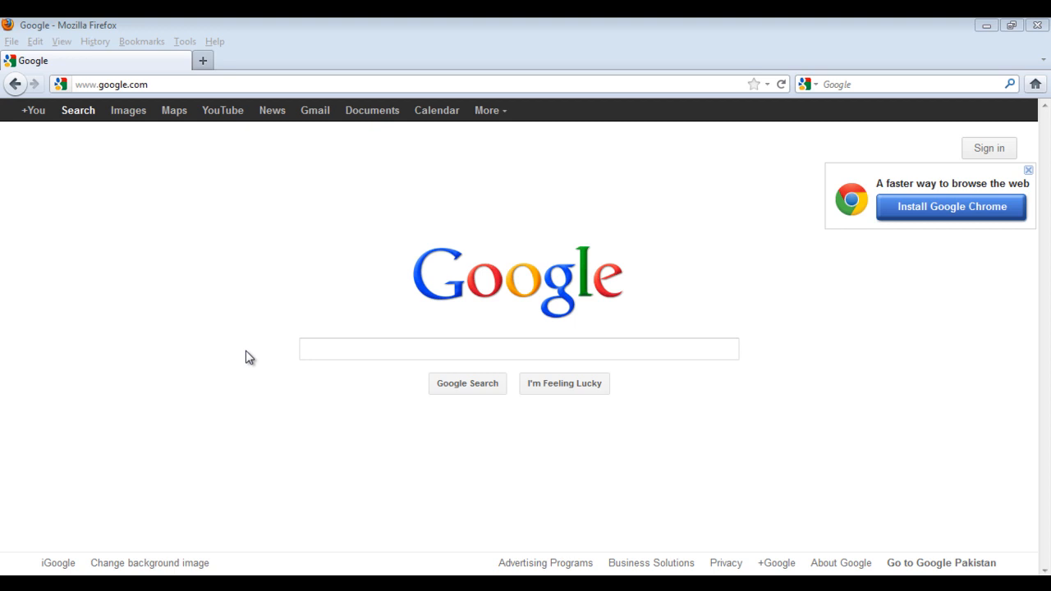
Step: Go to the Windows Live download address, landing on the Windows Live Essentials page
left_click(111, 84)
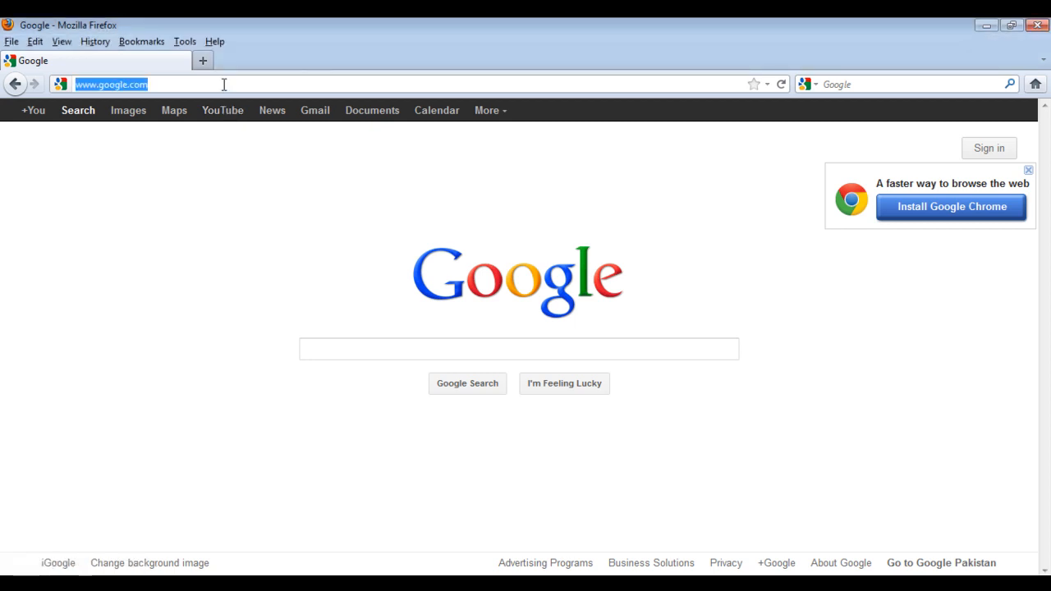
type("download.")
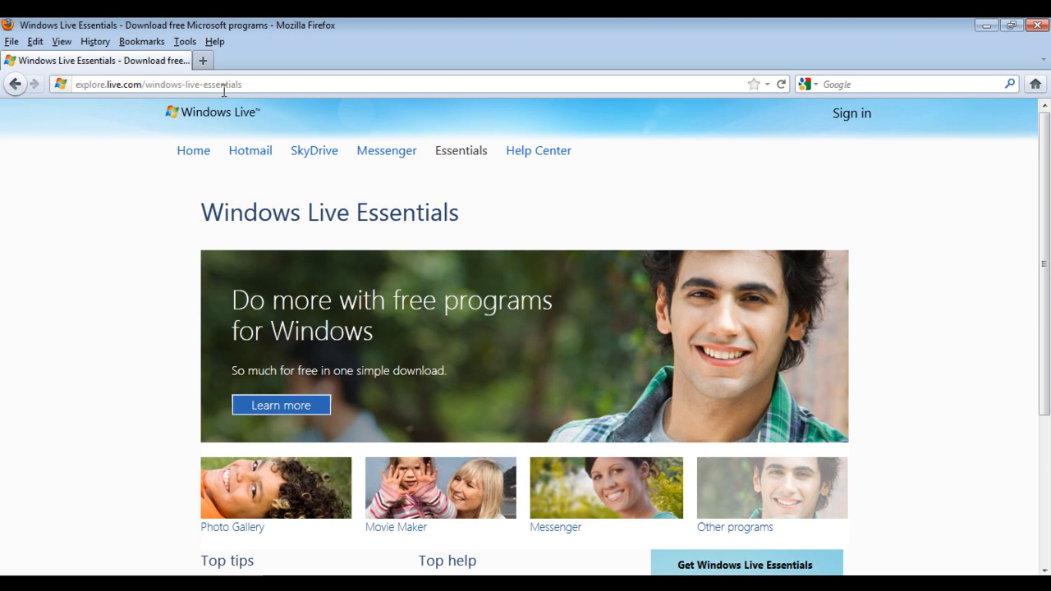
Step: From the Hotmail overview page, choose Get Hotmail to start the account sign-up
left_click(249, 151)
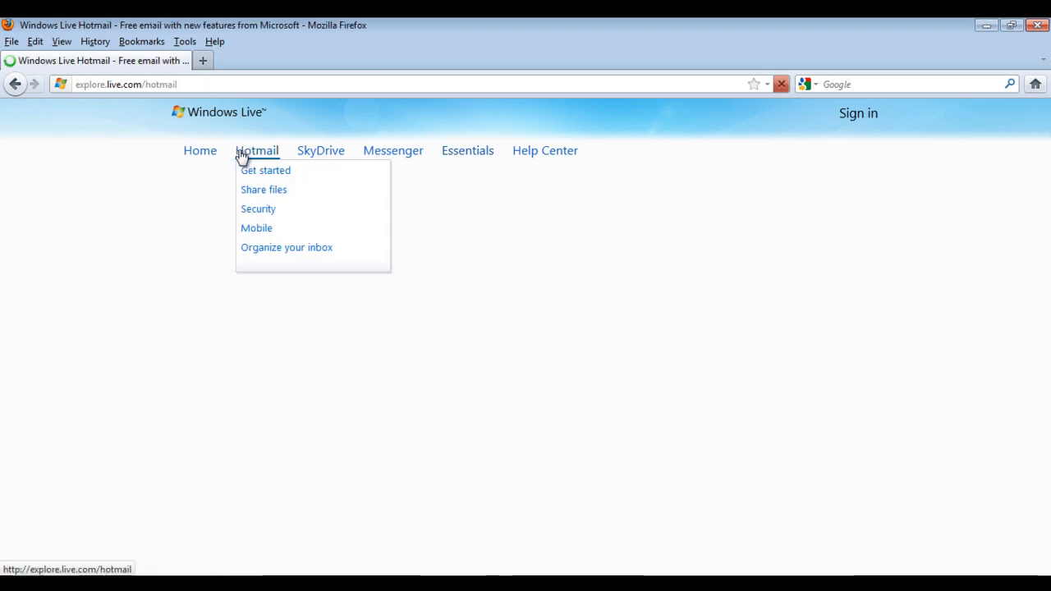
left_click(256, 151)
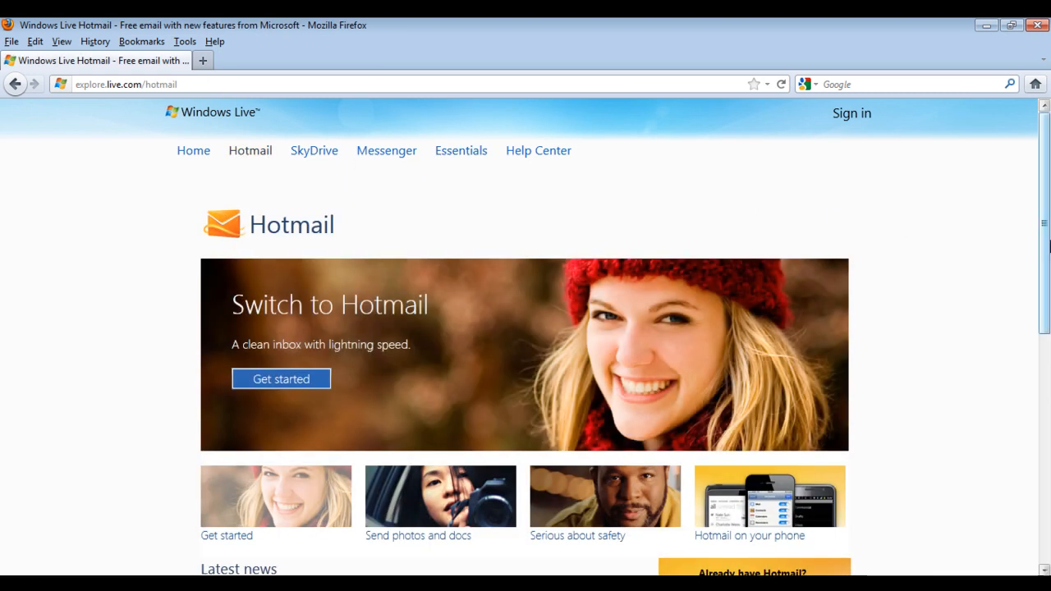
scroll("down", 3)
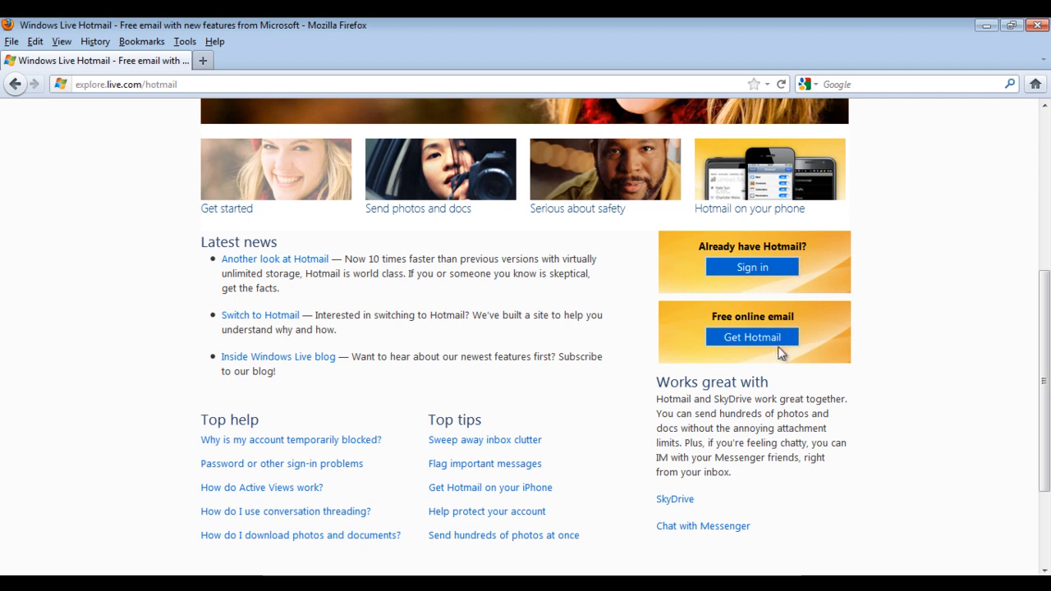
left_click(752, 337)
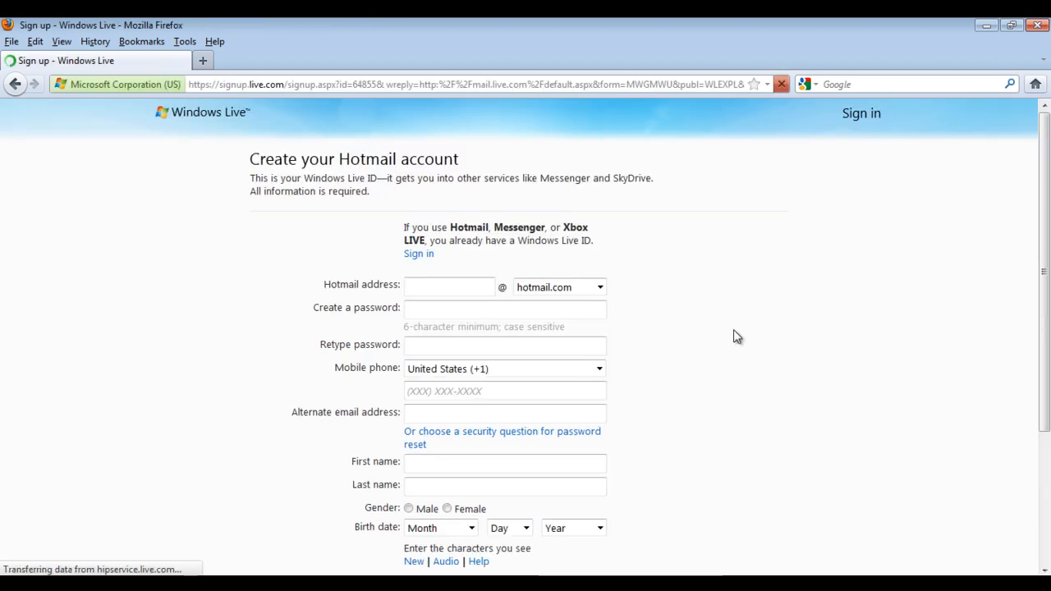
mouse_move(733, 335)
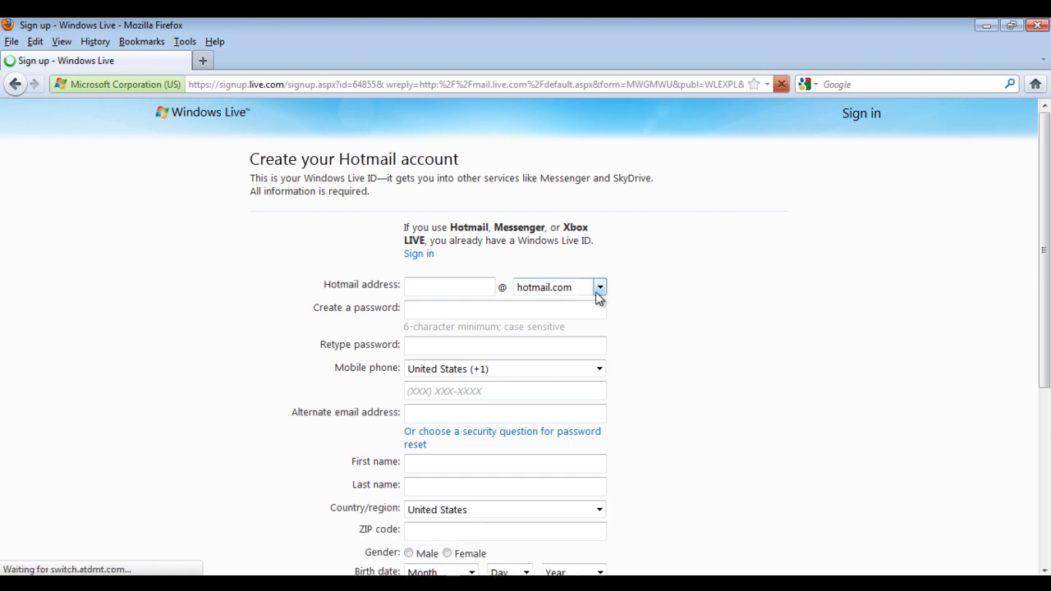
Step: Choose LIVE.COM from the domain list as the new address's domain
left_click(601, 286)
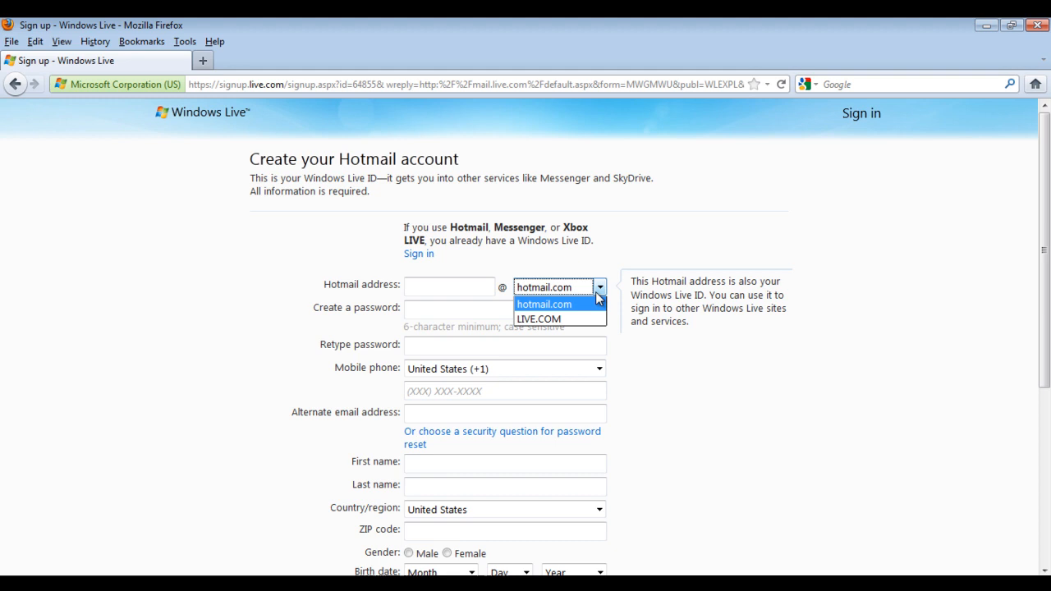
mouse_move(558, 319)
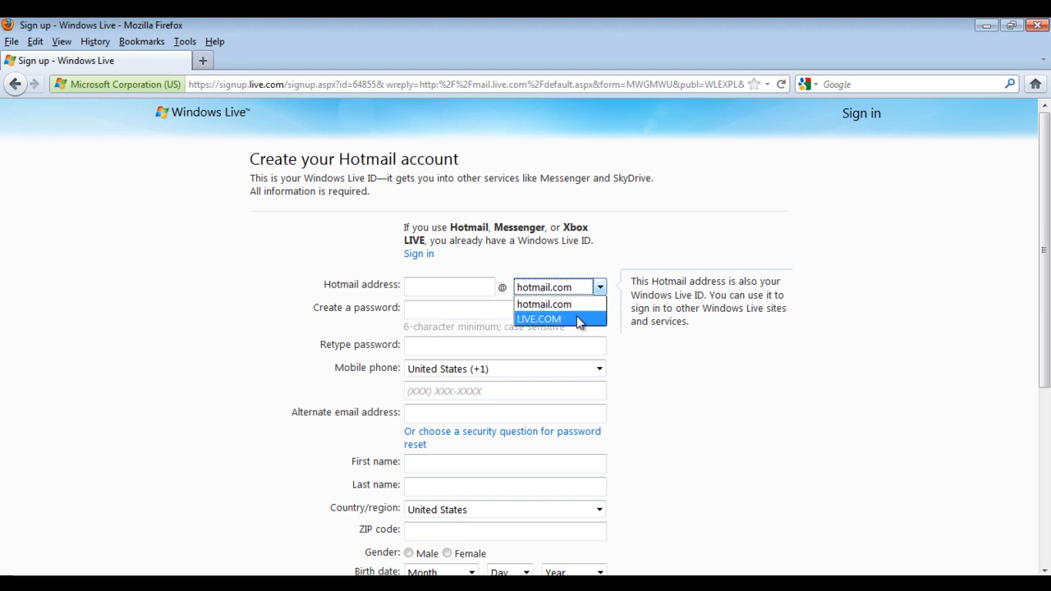
left_click(538, 319)
type("newuser7887")
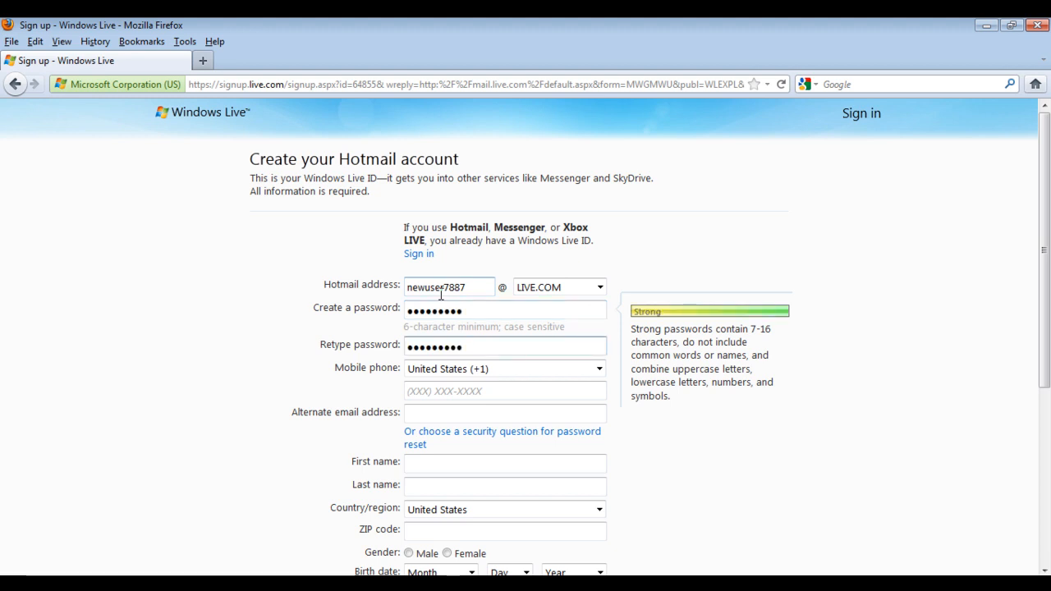
Step: Set the security question to Name of first pet with the answer tiger
left_click(502, 437)
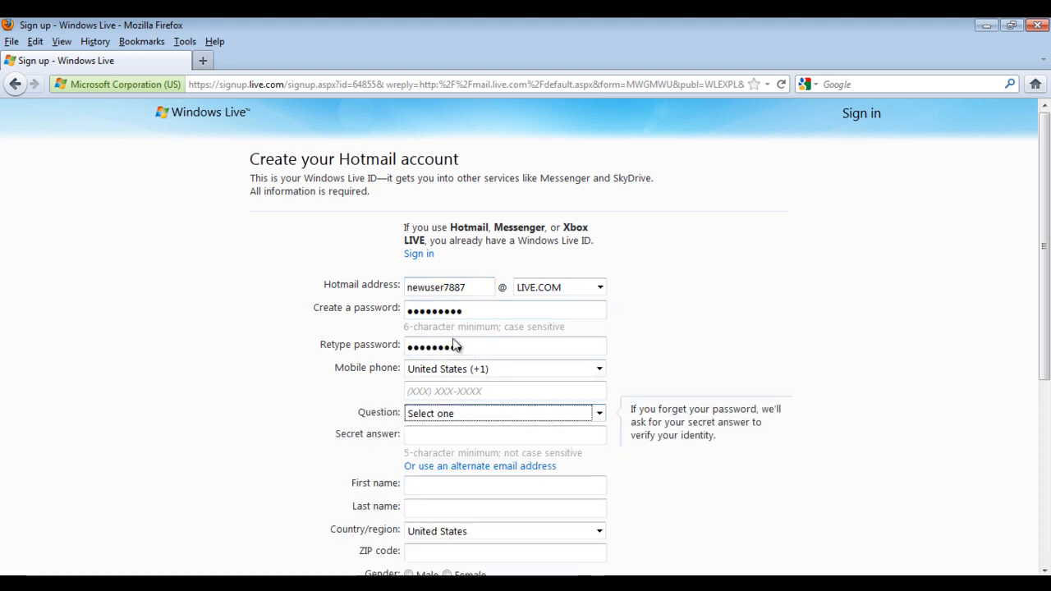
left_click(502, 414)
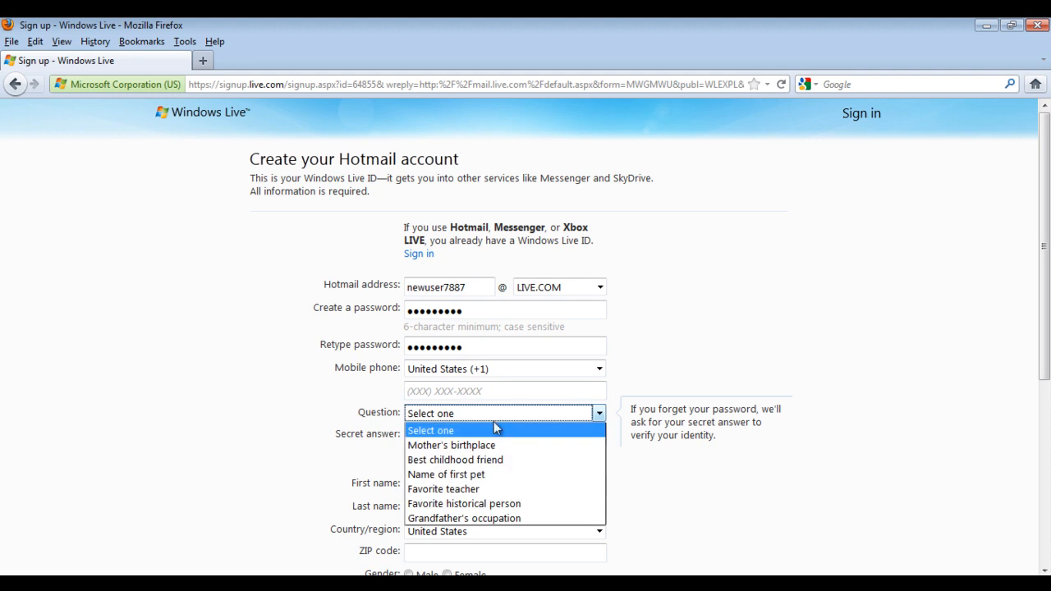
left_click(445, 473)
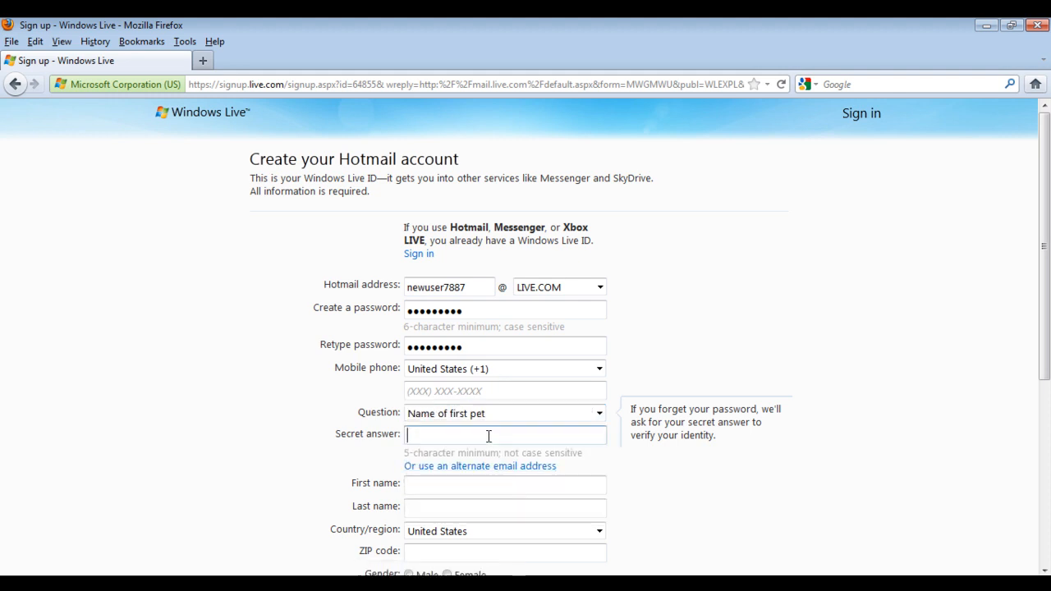
type("tiger")
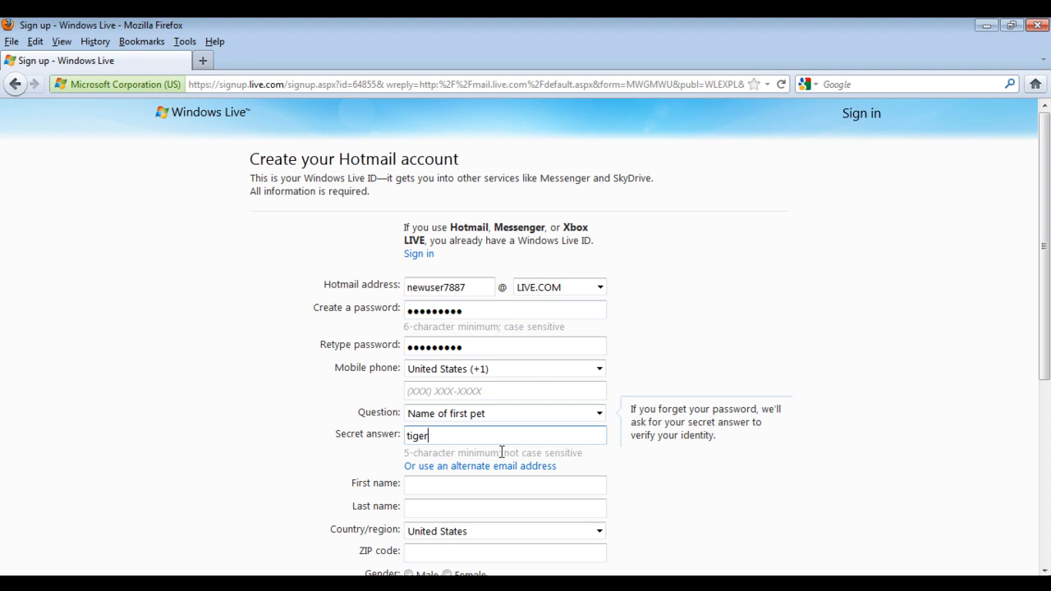
Step: Enter newuser as the first name and move down to the remaining personal details
left_click(504, 486)
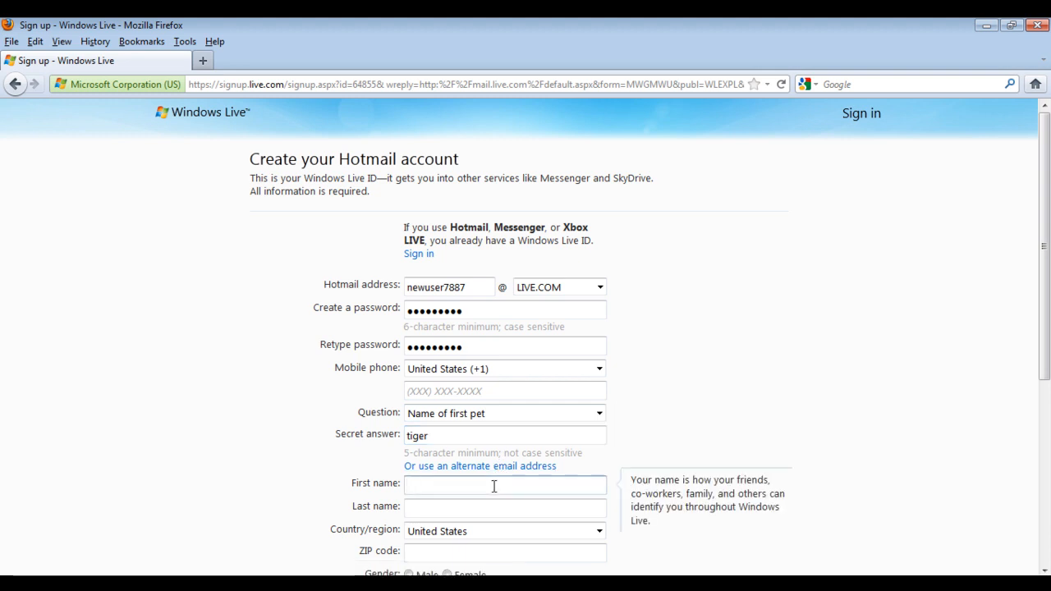
type("newuser")
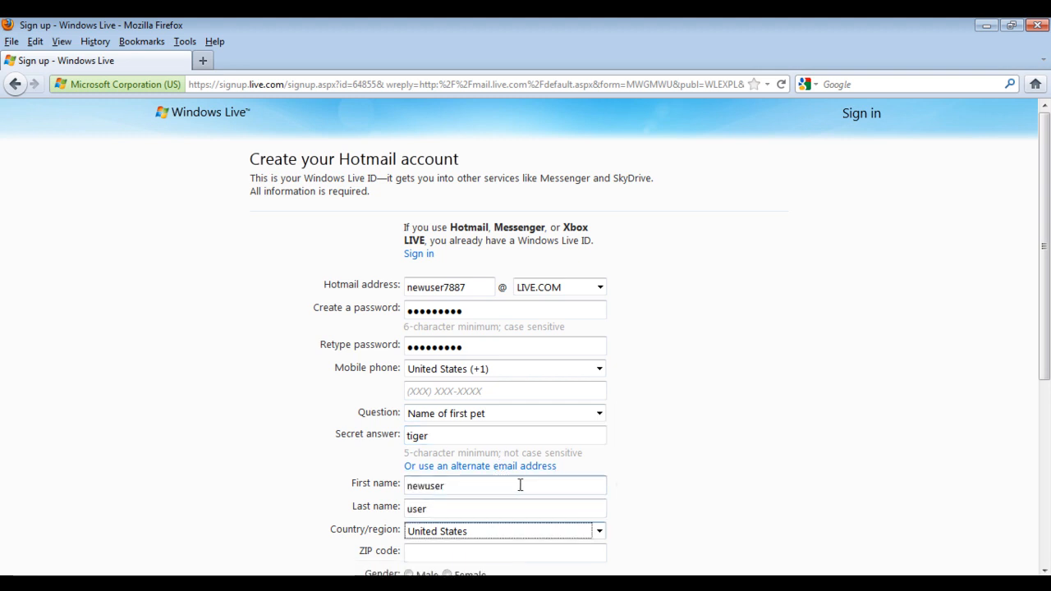
scroll("down", 3)
type("06390")
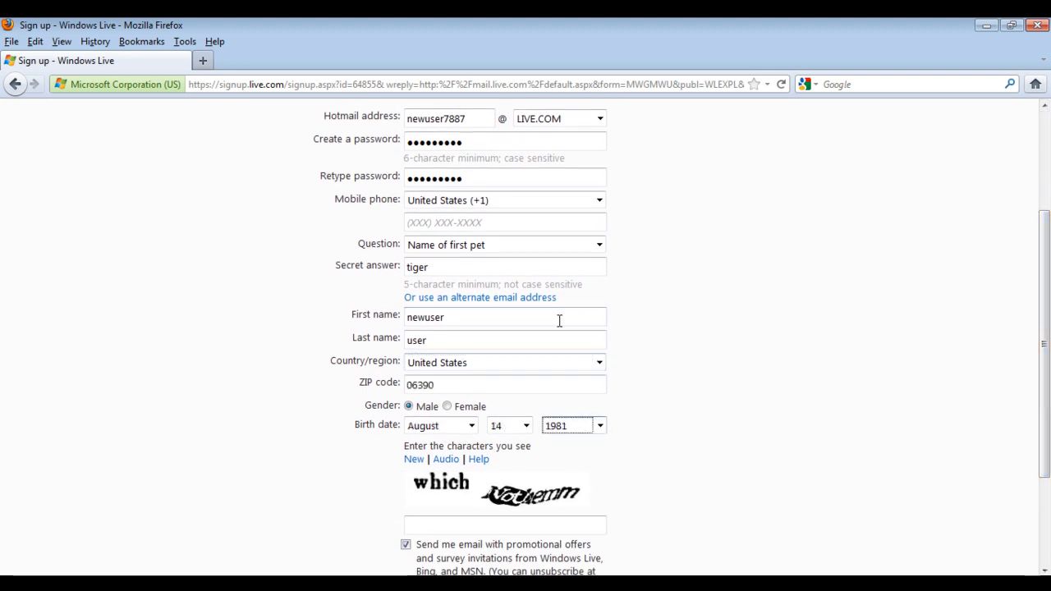
Step: Enter the captcha characters whnothemm and accept the terms to create the account
left_click(505, 525)
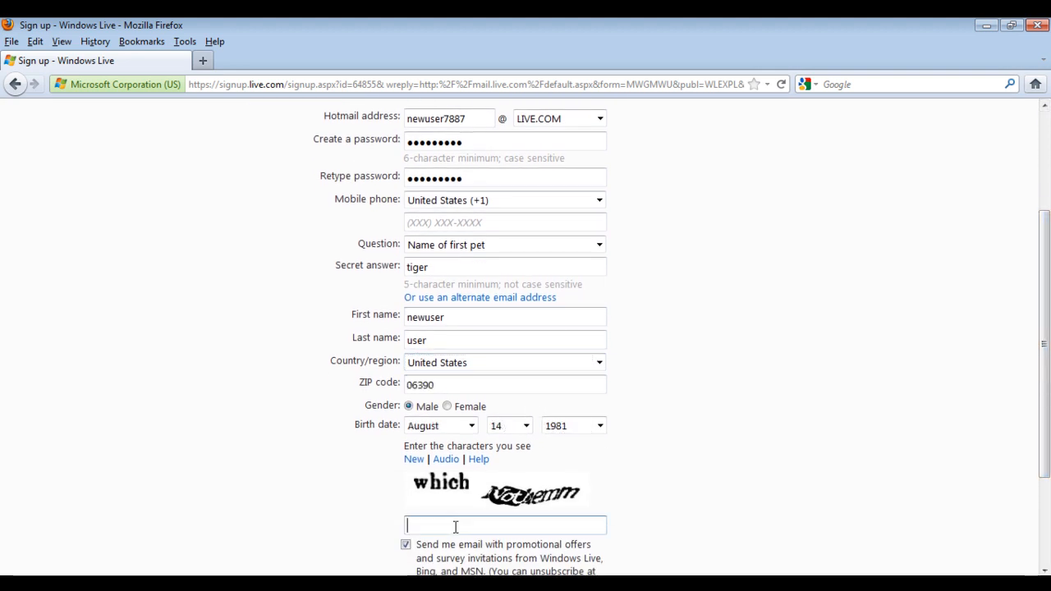
type("which")
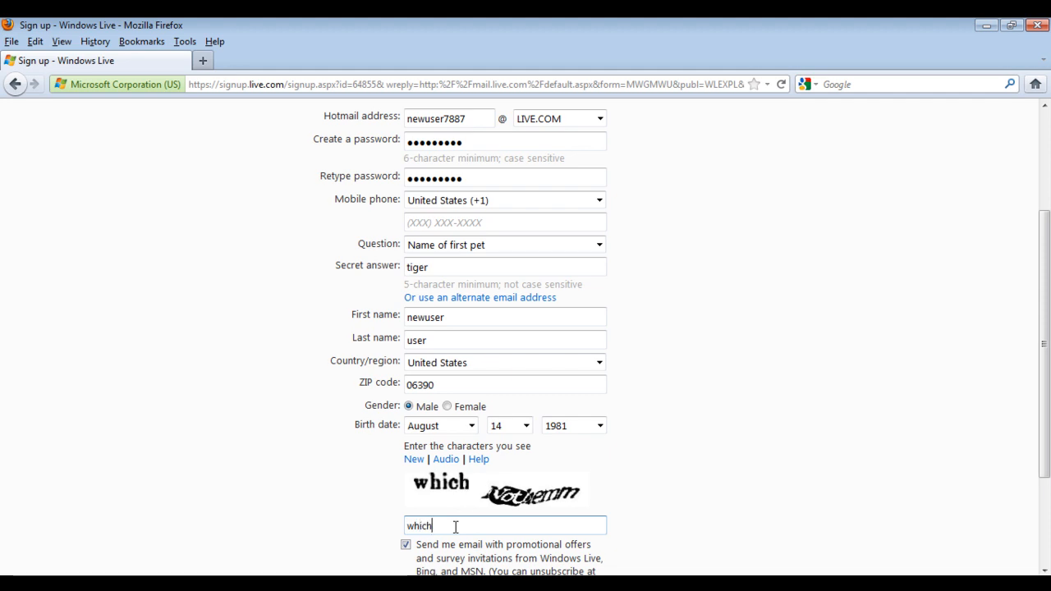
type("n")
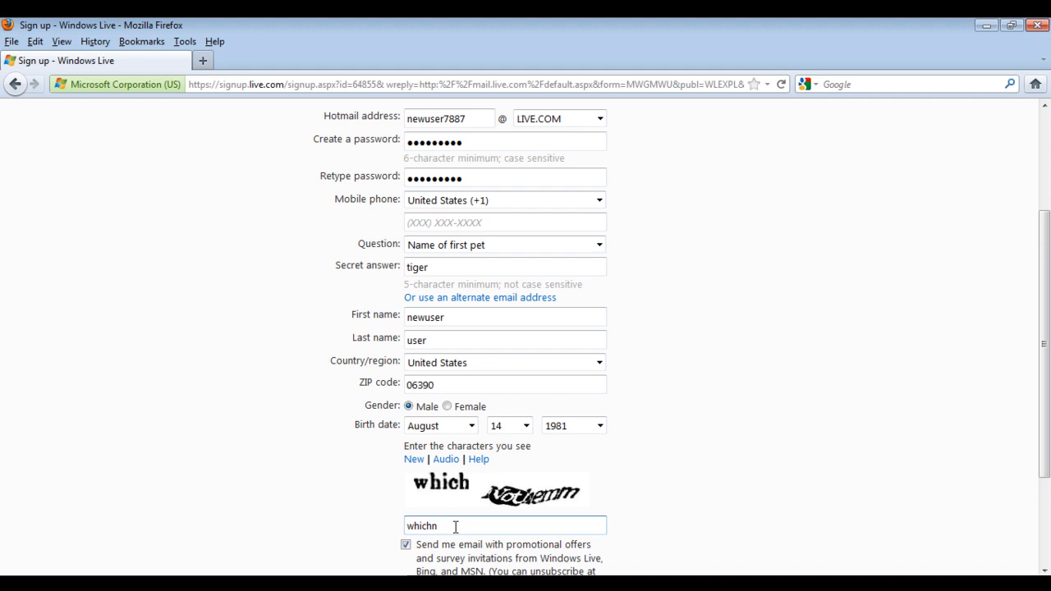
type("ot")
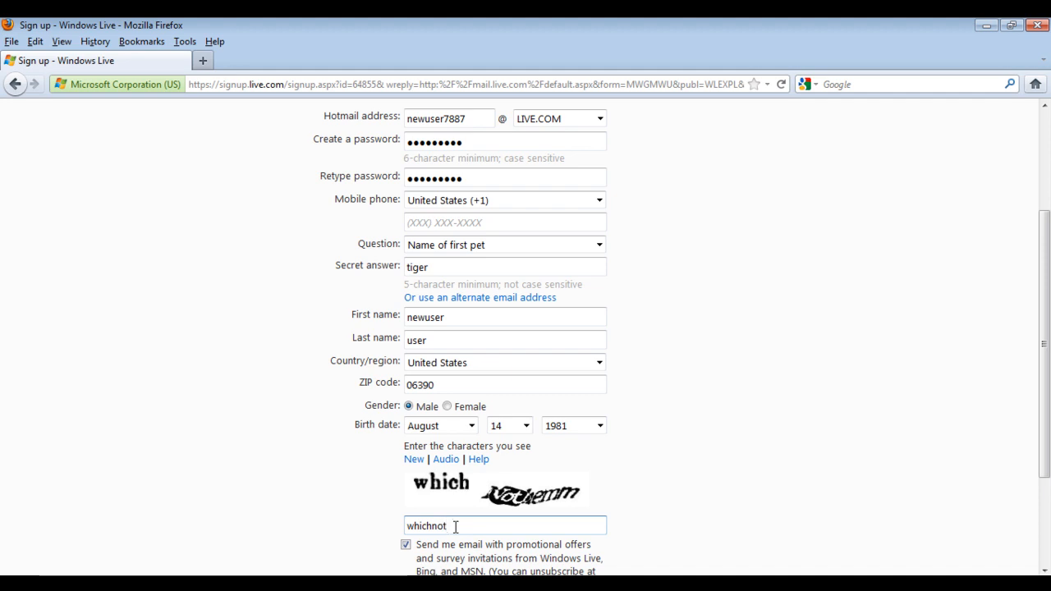
type("hemm")
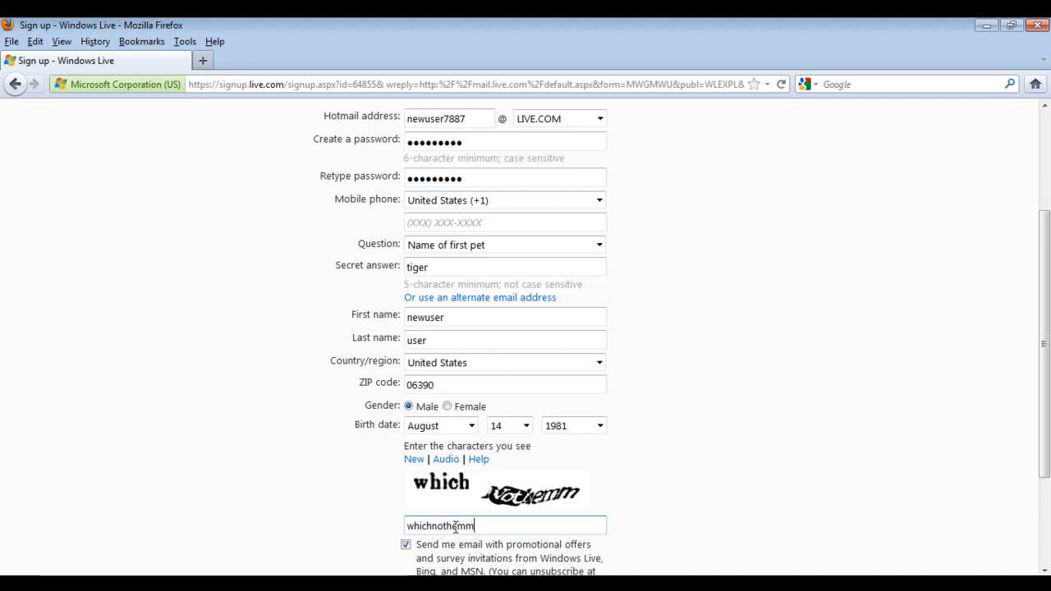
scroll("down", 3)
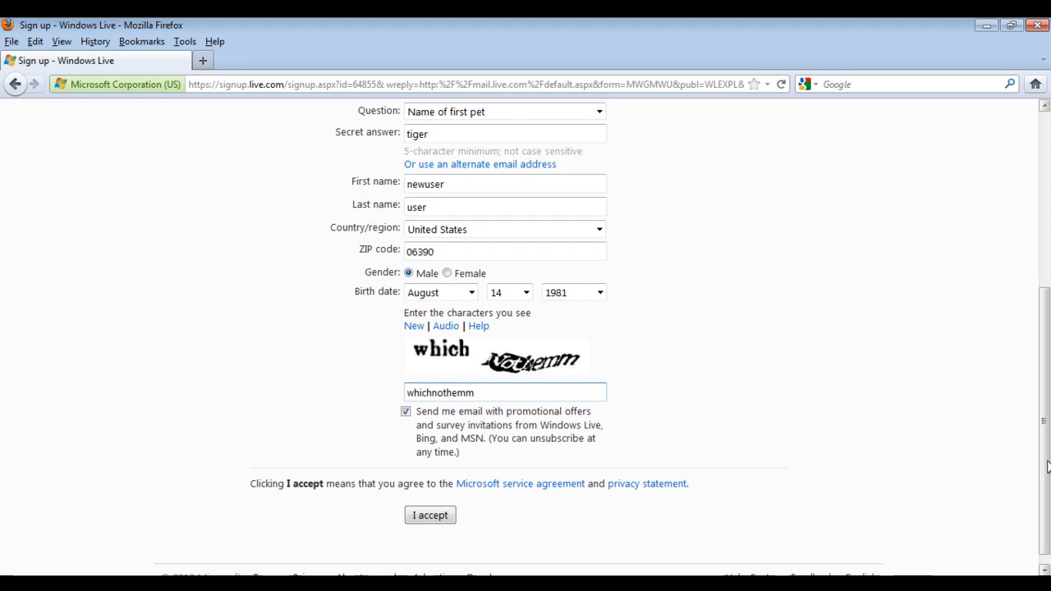
left_click(430, 515)
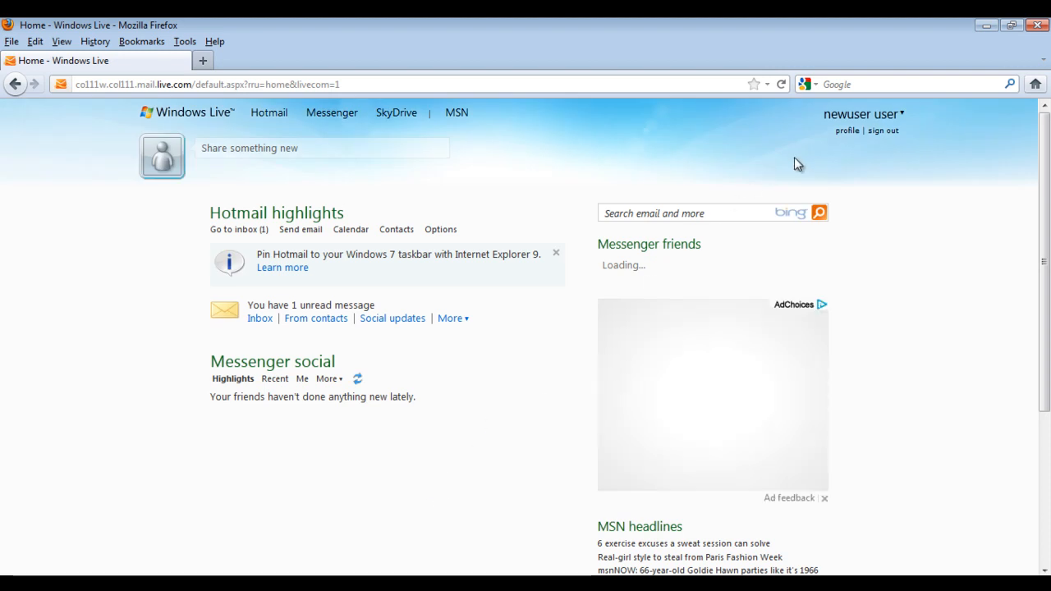
Step: Expand the username menu at top right showing status, theme and account options
left_click(861, 115)
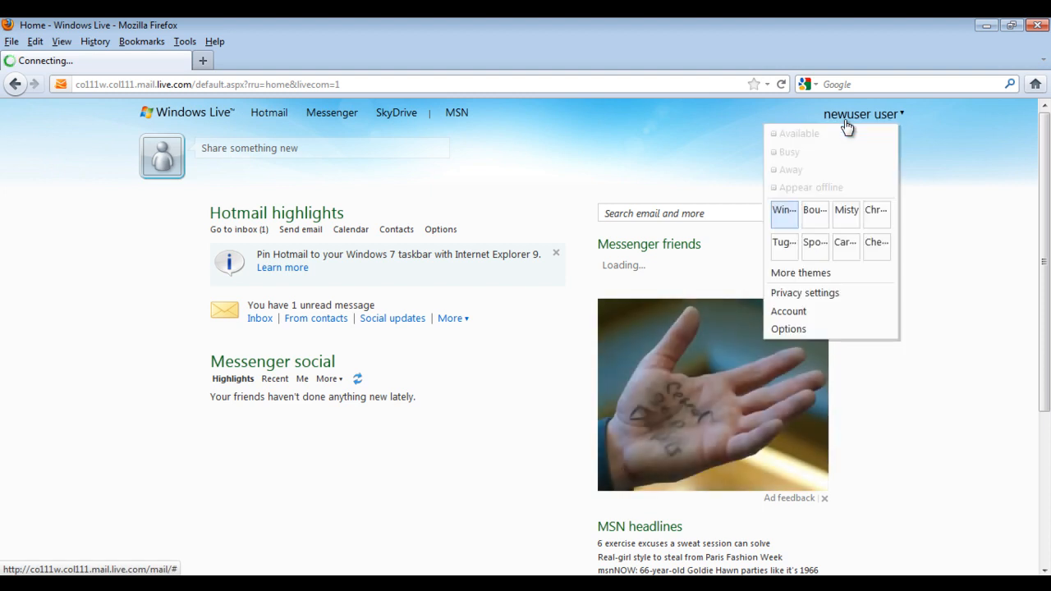